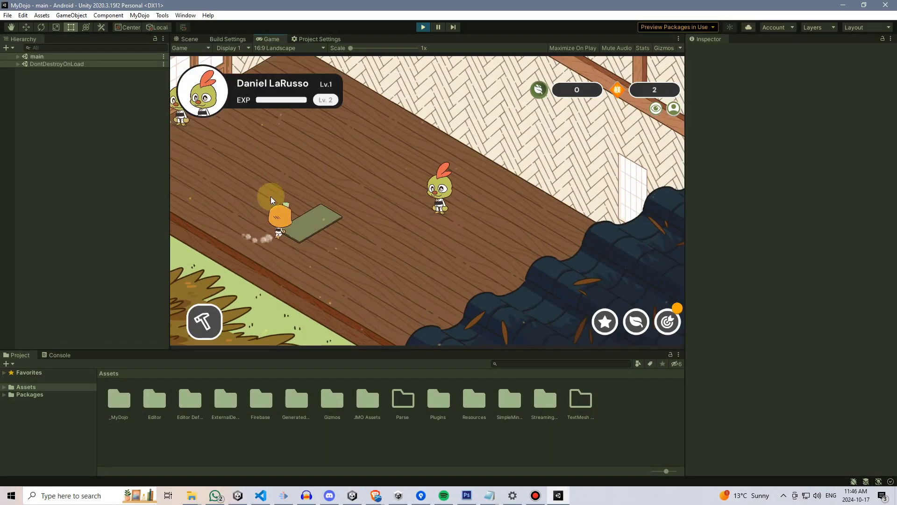
pyautogui.click(288, 48)
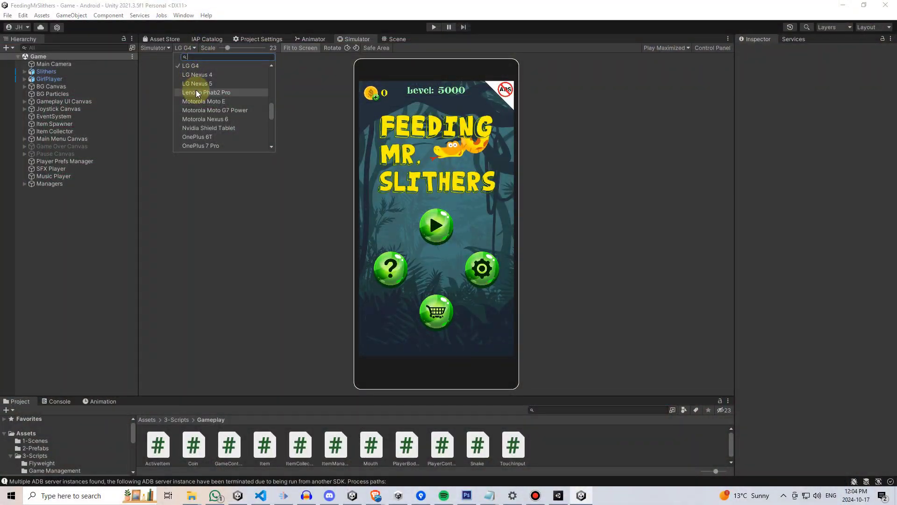
pyautogui.click(206, 92)
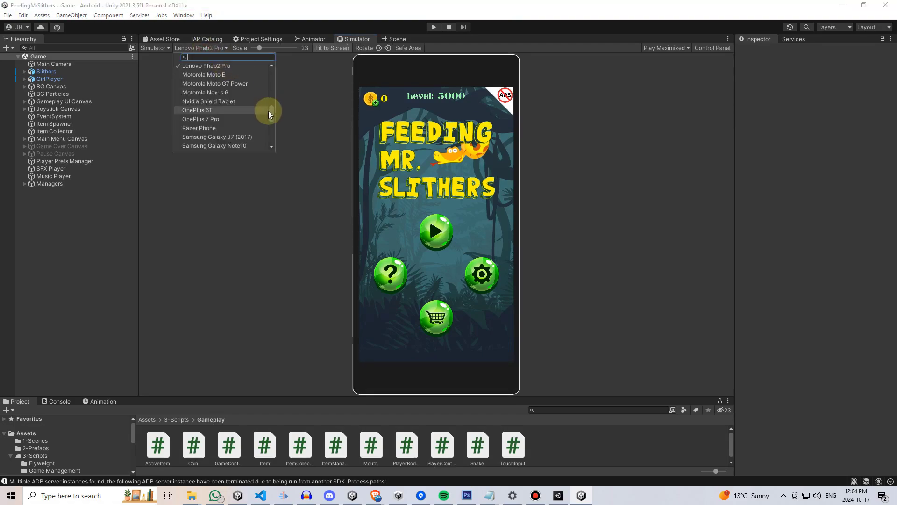